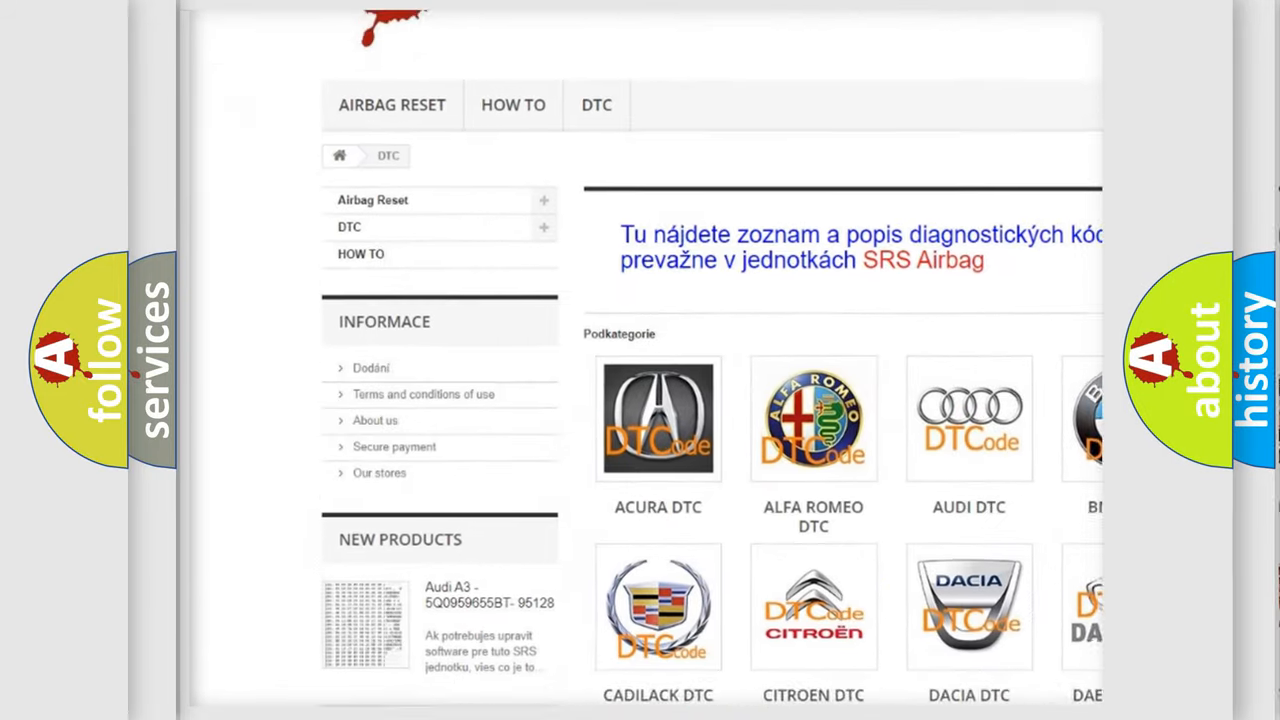
- Scroll the DTC list to reveal more makes including Dodge, Fiat, Ford, GMC and Honda
scroll(down, 3)
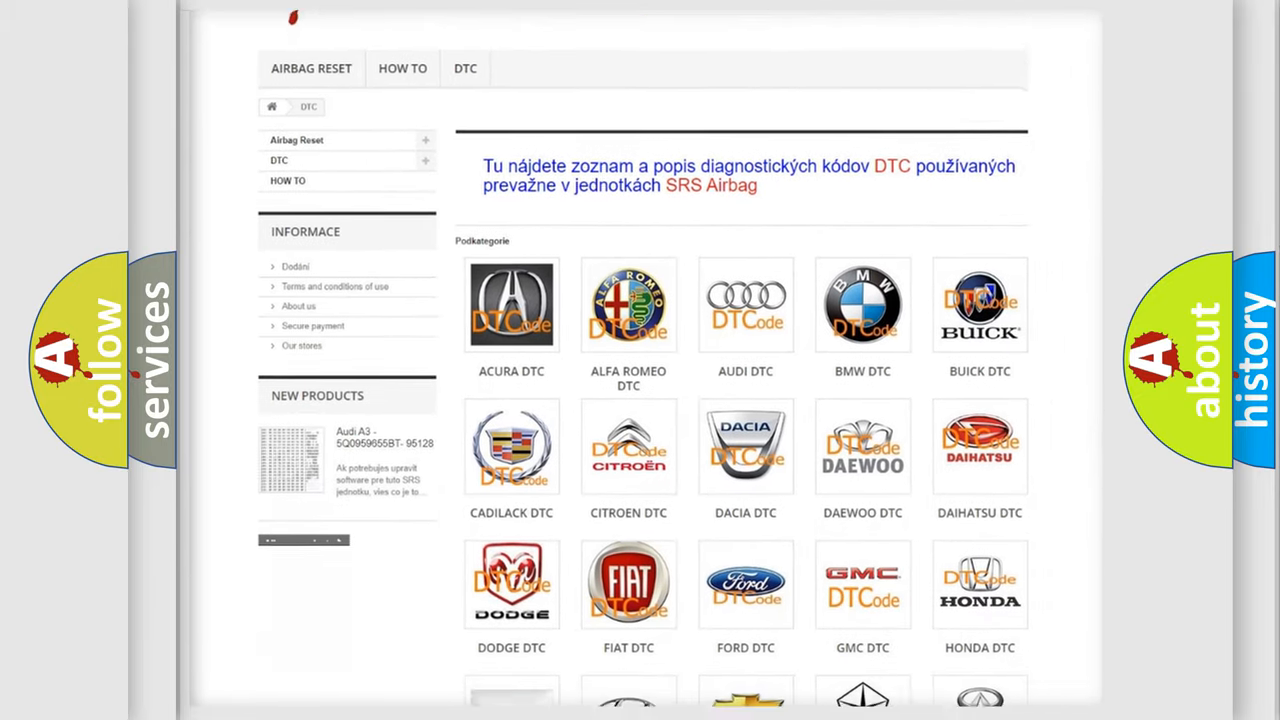
scroll(down, 3)
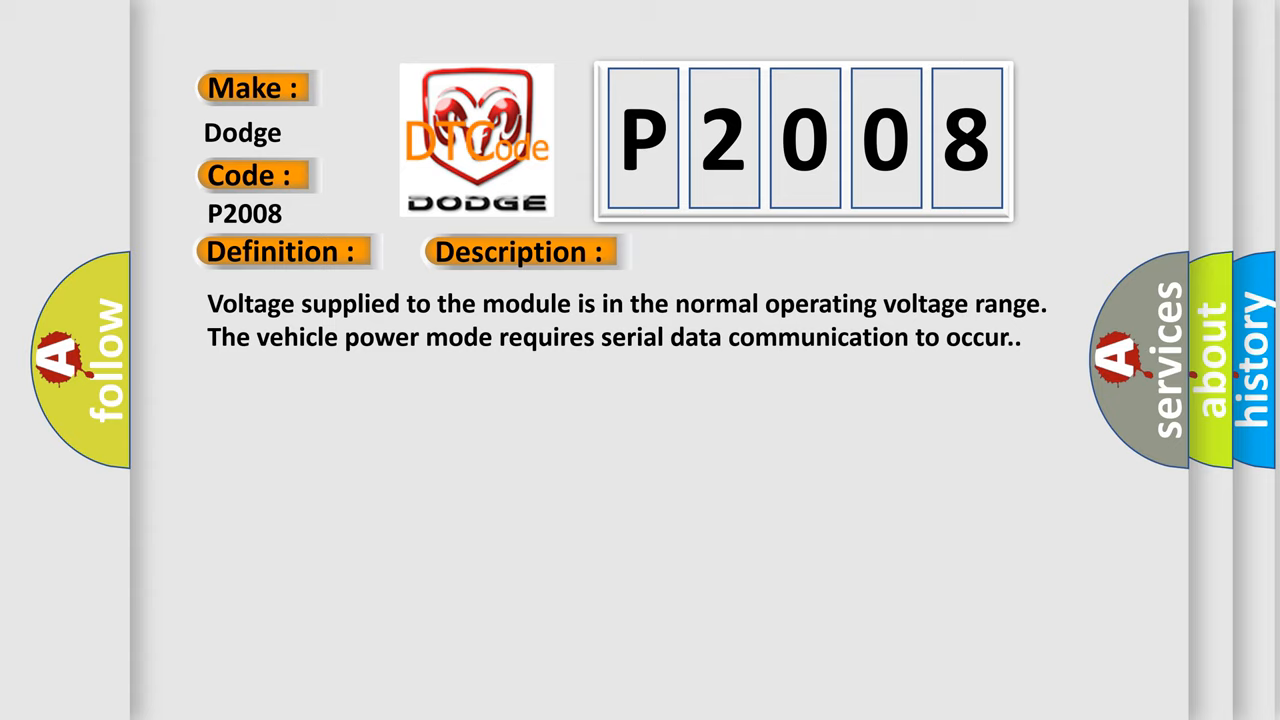
- Advance from the P2008 description slide to its Cause section
click(732, 252)
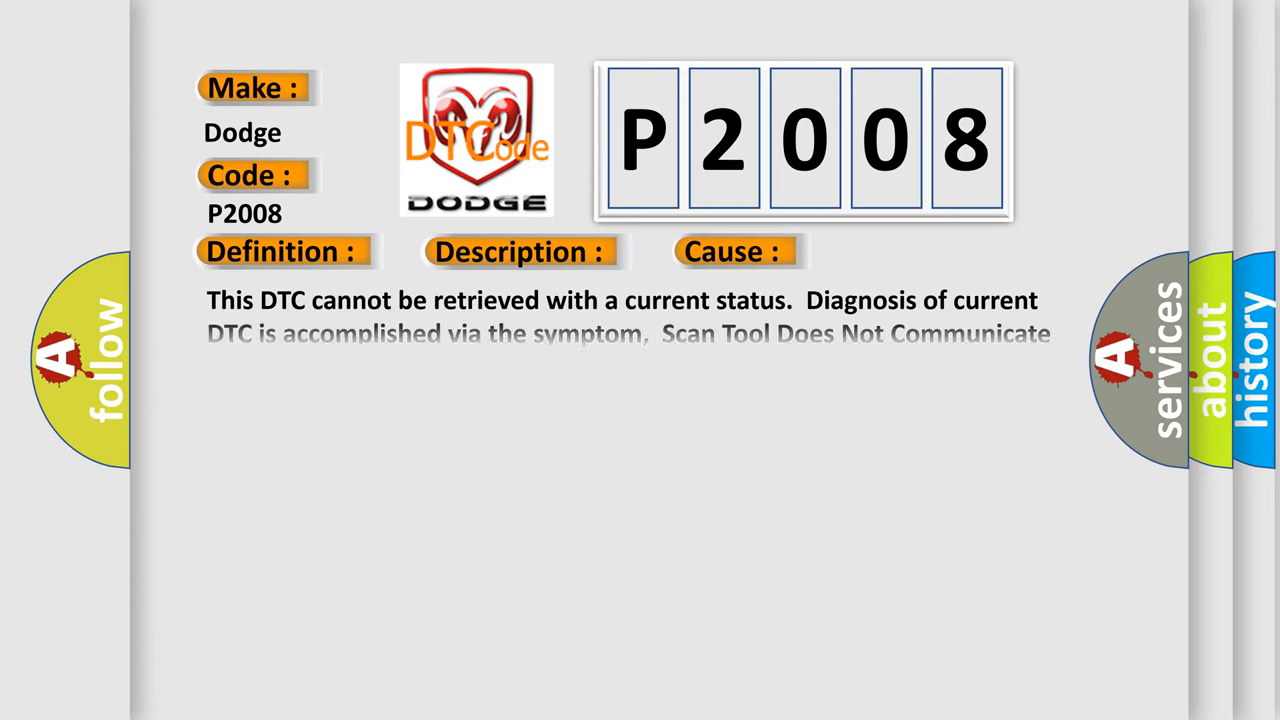